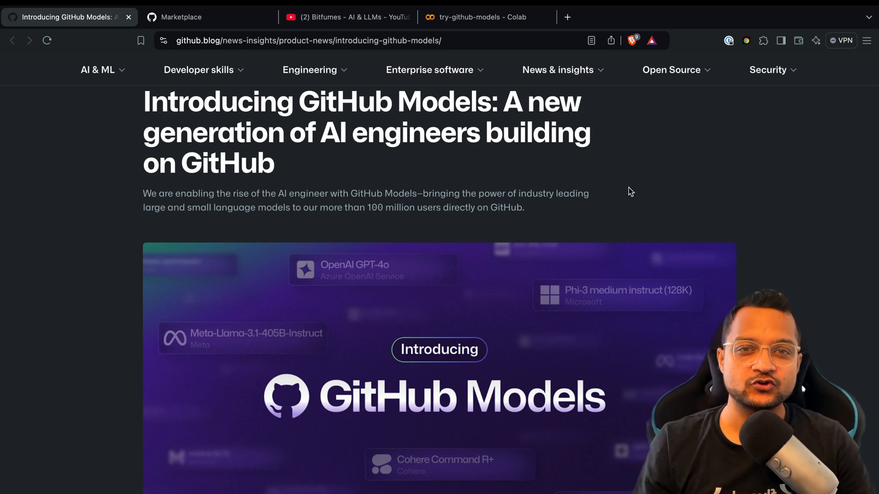
{"action": "mouse_move", "coordinate": [608, 191]}
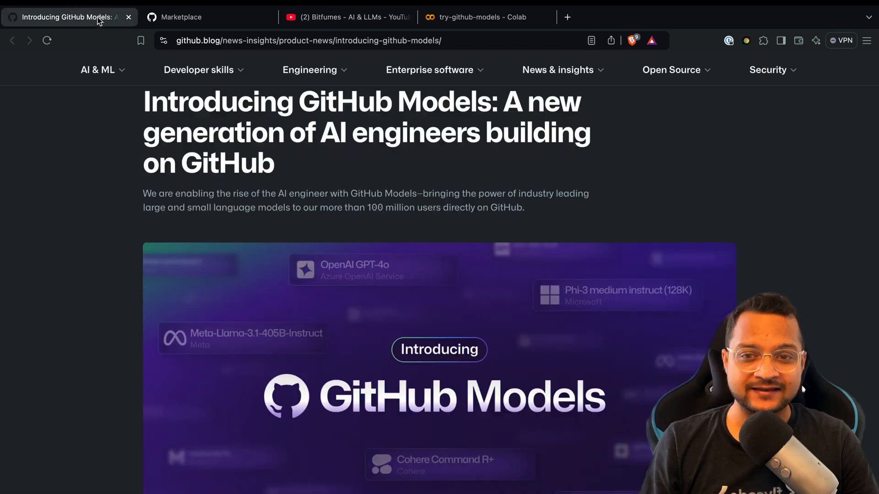
{"action": "mouse_move", "coordinate": [302, 162]}
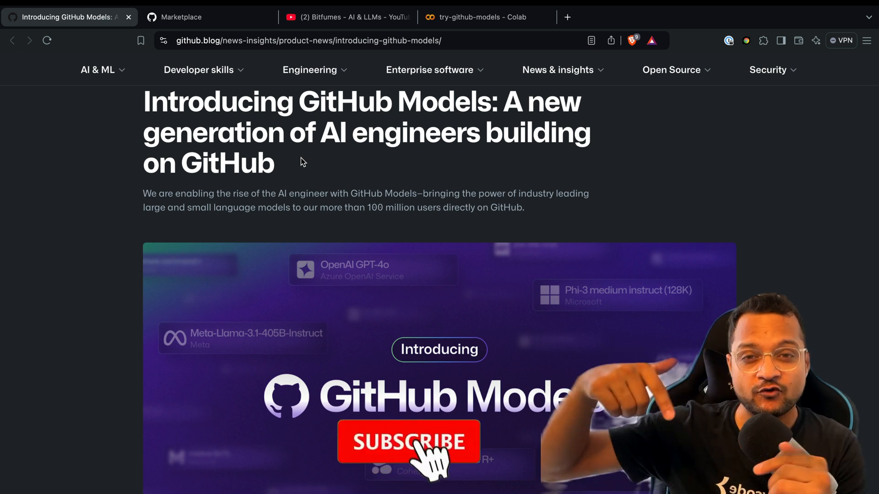
Step: Browse the Marketplace Models catalogue and open the Meta-Llama-3.1-405B-Instruct model page
{"action": "left_click", "coordinate": [408, 445]}
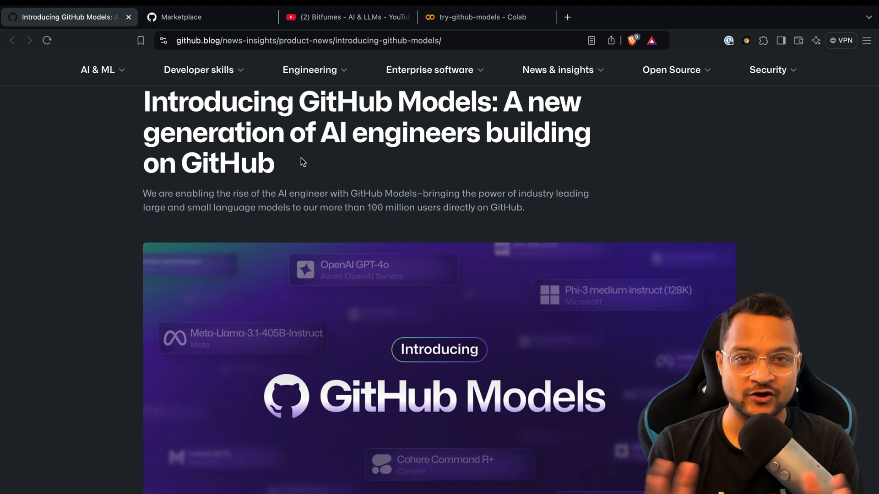
{"action": "mouse_move", "coordinate": [293, 157]}
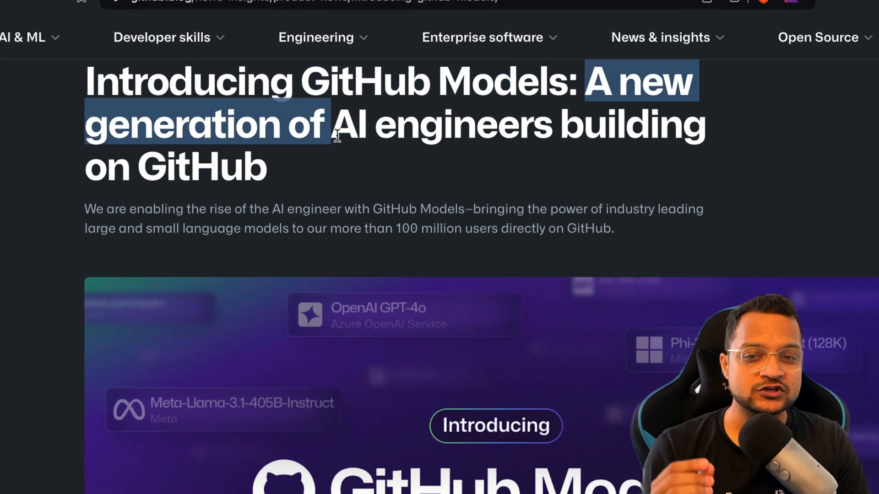
{"action": "left_click_drag", "start_coordinate": [333, 123], "coordinate": [599, 156]}
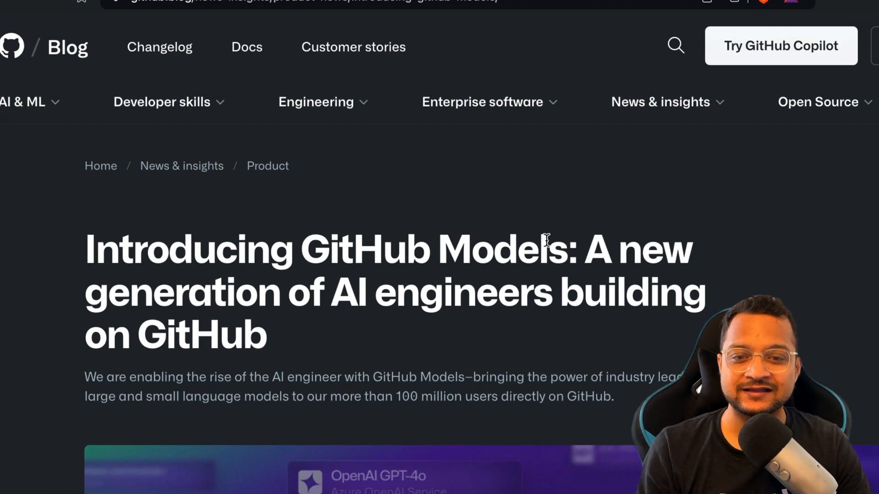
{"action": "mouse_move", "coordinate": [510, 266]}
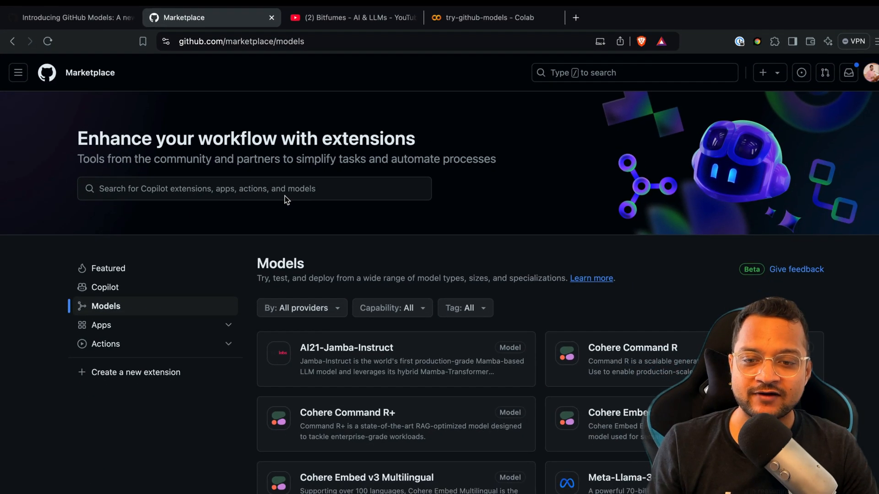
{"action": "scroll", "scroll_direction": "down", "scroll_amount": 3}
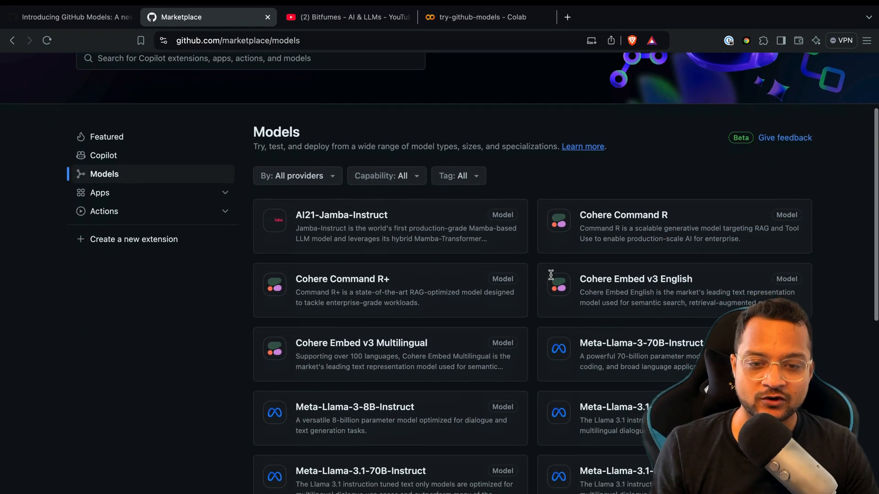
{"action": "scroll", "scroll_direction": "down", "scroll_amount": 3}
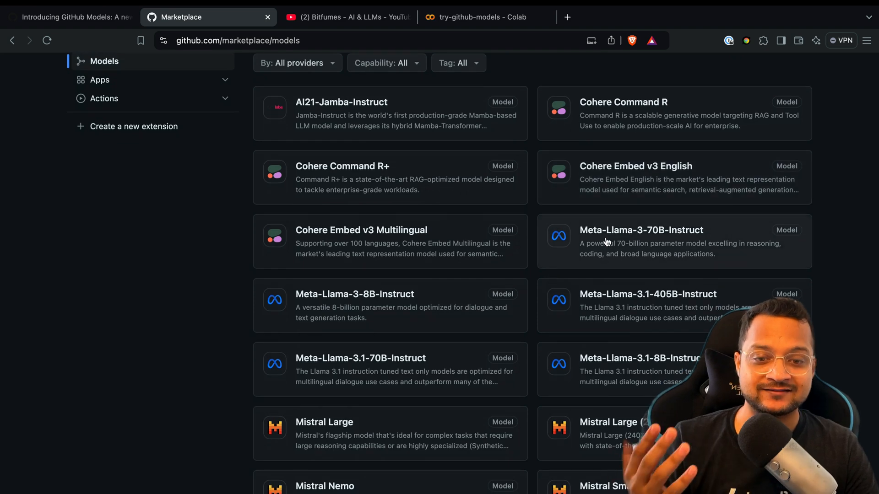
{"action": "scroll", "scroll_direction": "down", "scroll_amount": 3}
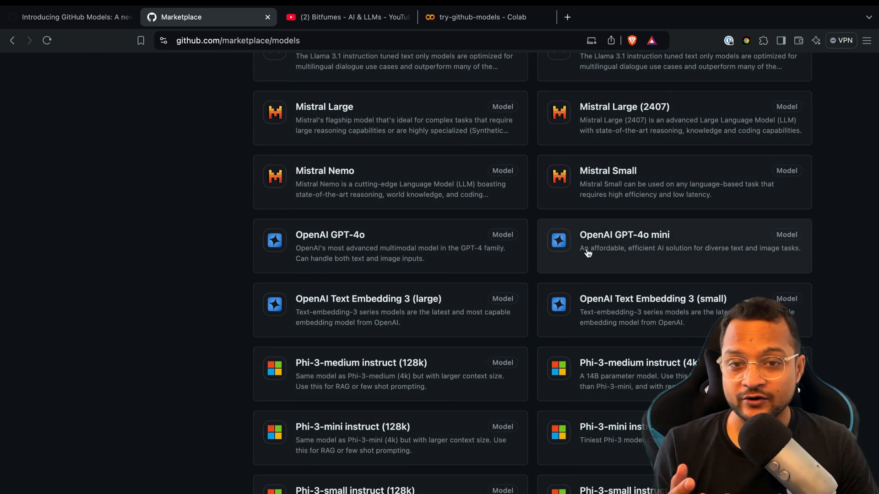
{"action": "mouse_move", "coordinate": [641, 257]}
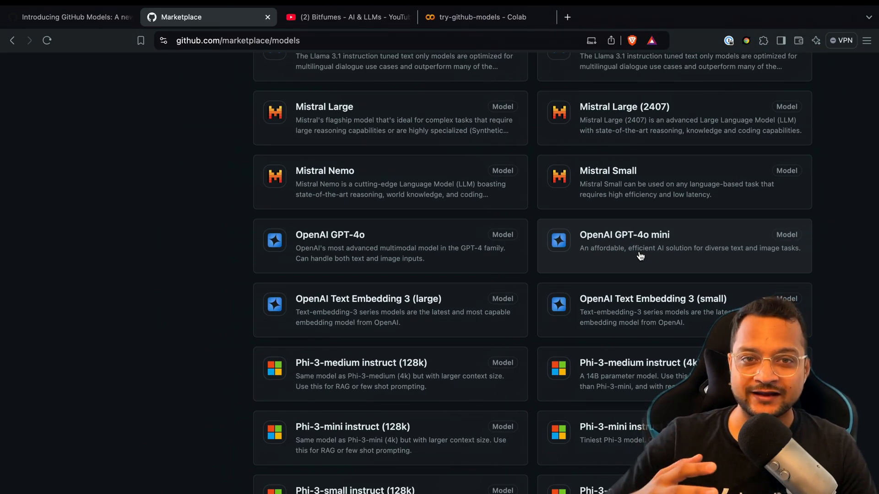
{"action": "scroll", "scroll_direction": "up", "scroll_amount": 3}
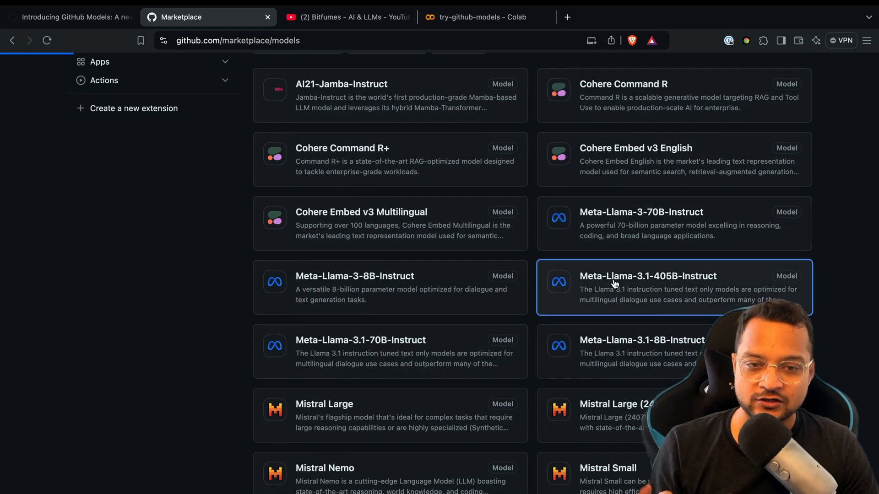
{"action": "left_click", "coordinate": [647, 276]}
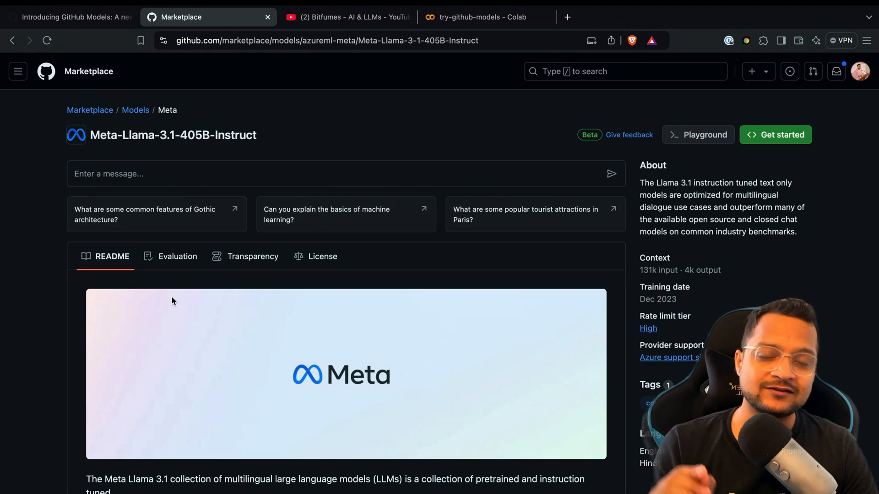
{"action": "mouse_move", "coordinate": [59, 174]}
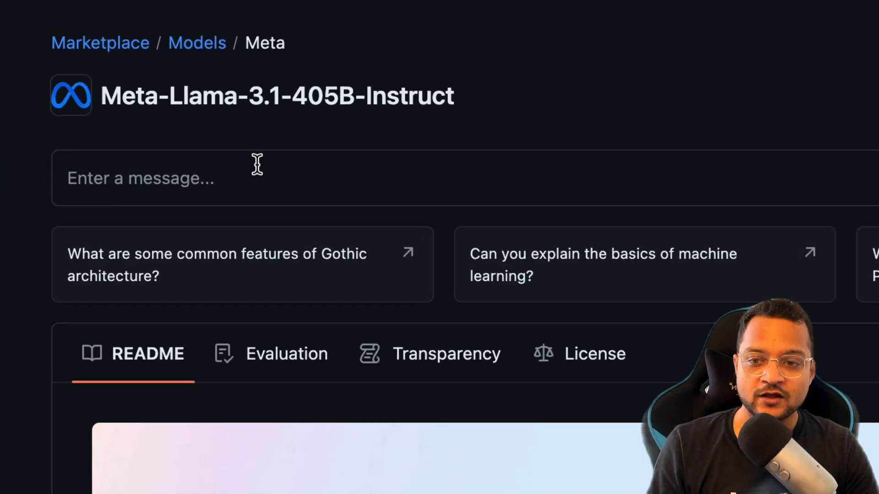
Step: Send 'hey, tell me about yourself' to Meta-Llama-3.1-405B-Instruct in the playground chat
{"action": "type", "text": "hey,"}
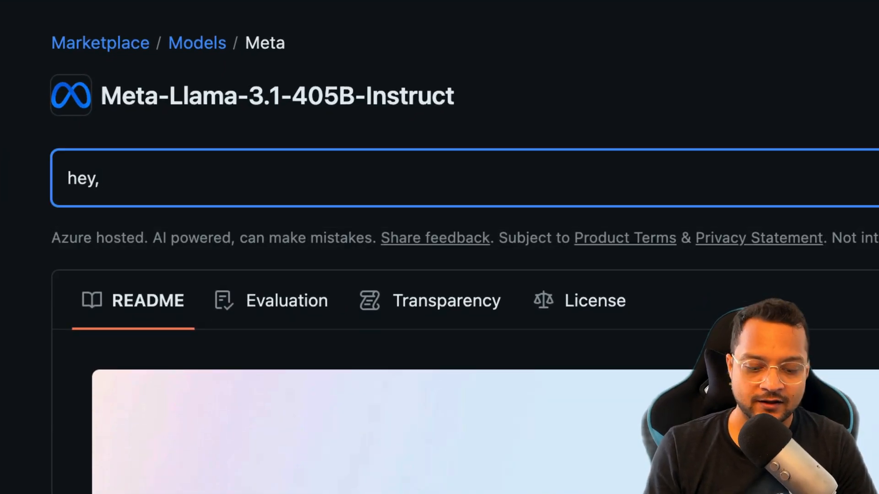
{"action": "type", "text": "tell me about your"}
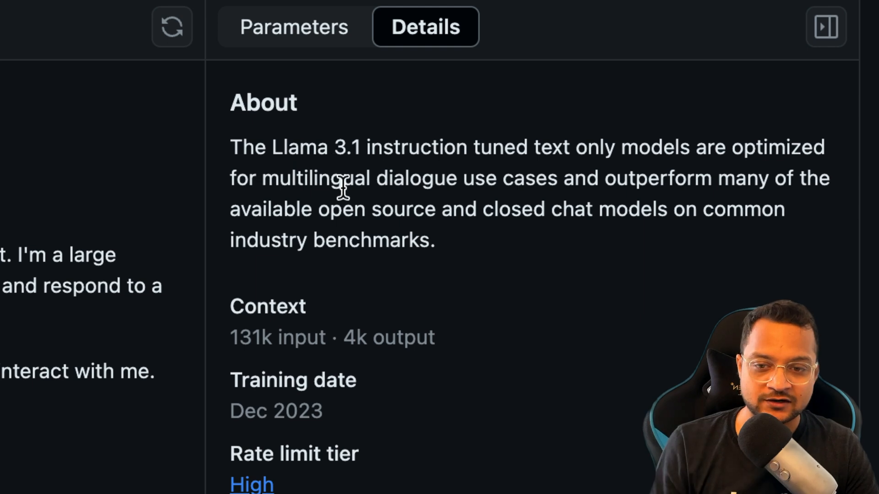
{"action": "double_click", "coordinate": [251, 337]}
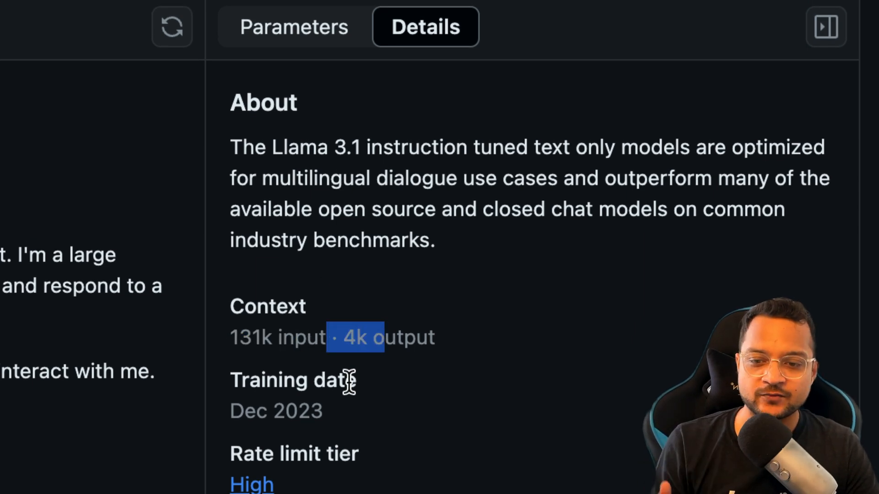
{"action": "scroll", "scroll_direction": "down", "scroll_amount": 3}
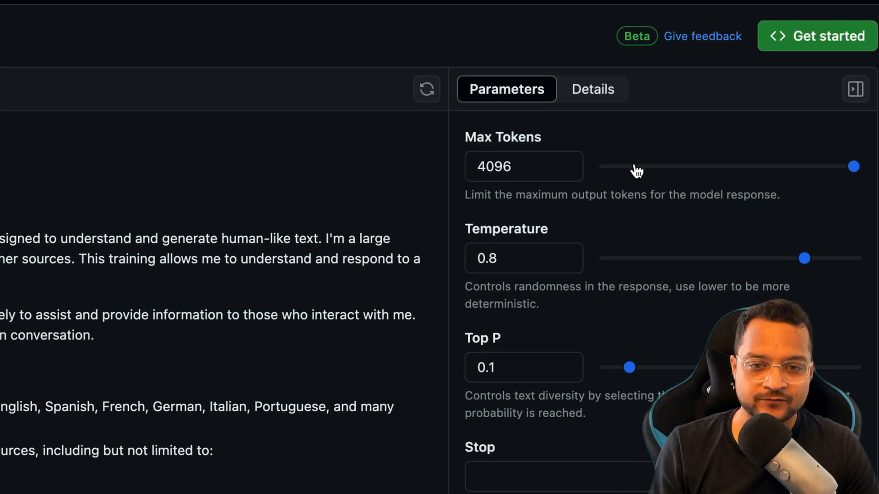
{"action": "mouse_move", "coordinate": [798, 267]}
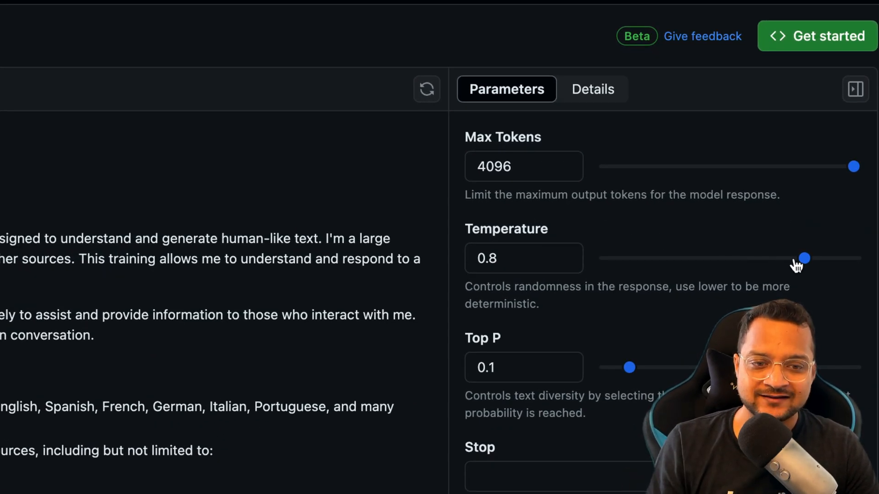
{"action": "scroll", "scroll_direction": "down", "scroll_amount": 3}
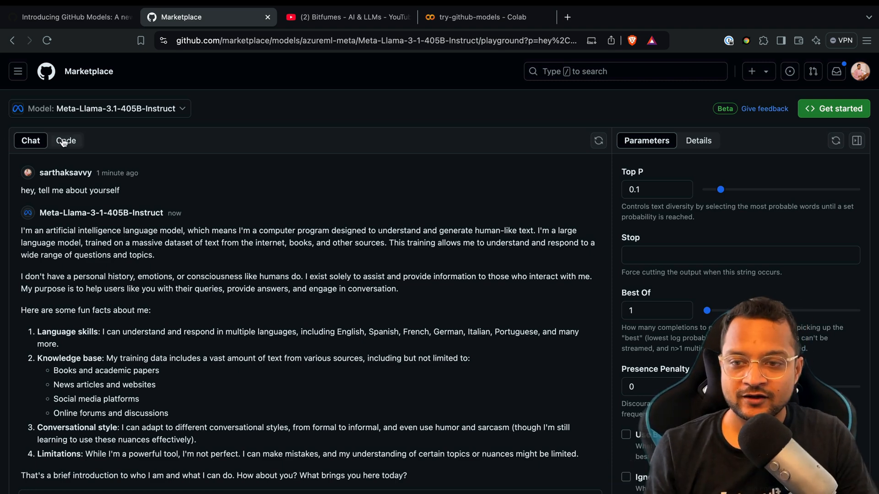
Step: Show the model's sample code, check the Python/JavaScript/REST language choices and keep Python
{"action": "left_click", "coordinate": [66, 141]}
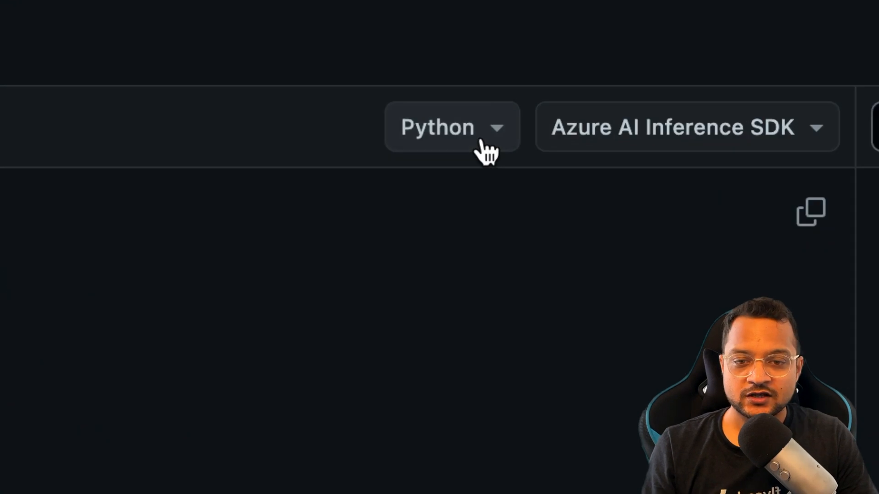
{"action": "left_click", "coordinate": [450, 127]}
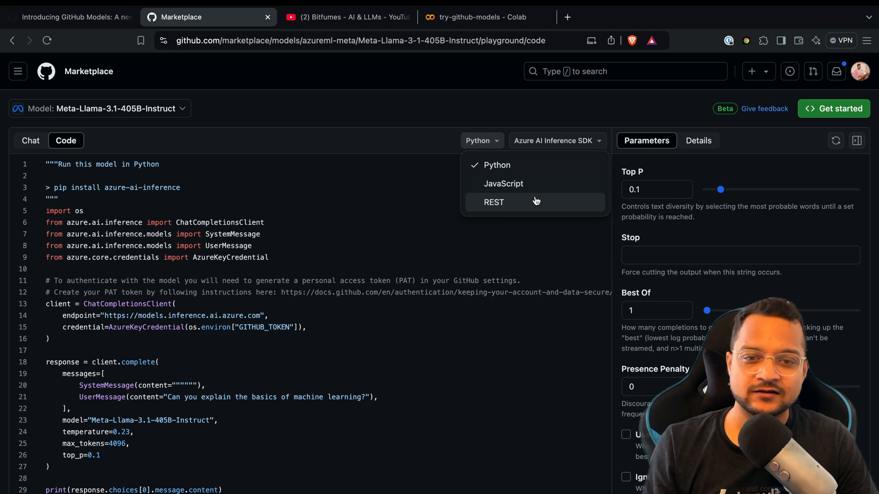
{"action": "left_click", "coordinate": [557, 141]}
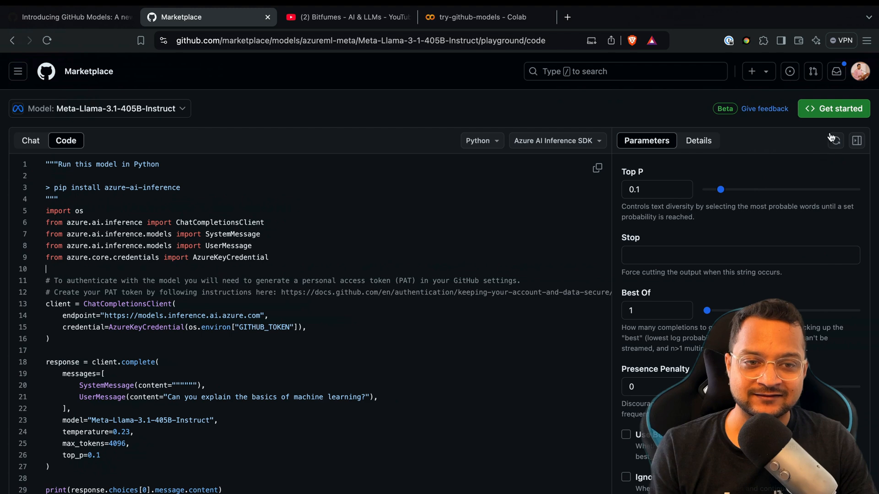
Step: Visit Developer settings toward personal access tokens, then close it to return to the Python code sample
{"action": "left_click", "coordinate": [859, 71]}
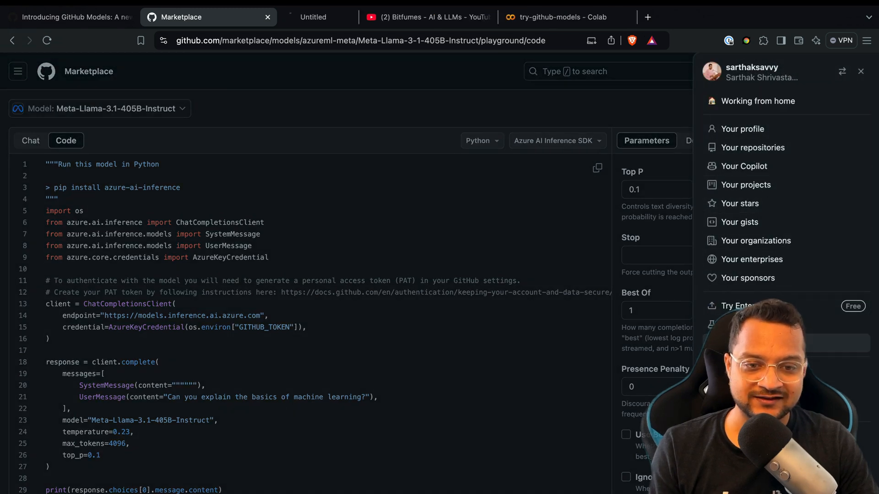
{"action": "left_click", "coordinate": [741, 128]}
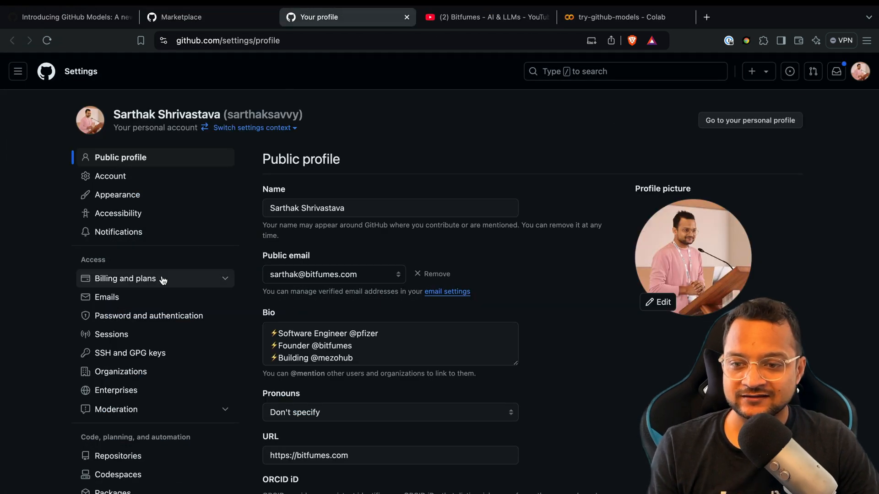
{"action": "scroll", "scroll_direction": "down", "scroll_amount": 3}
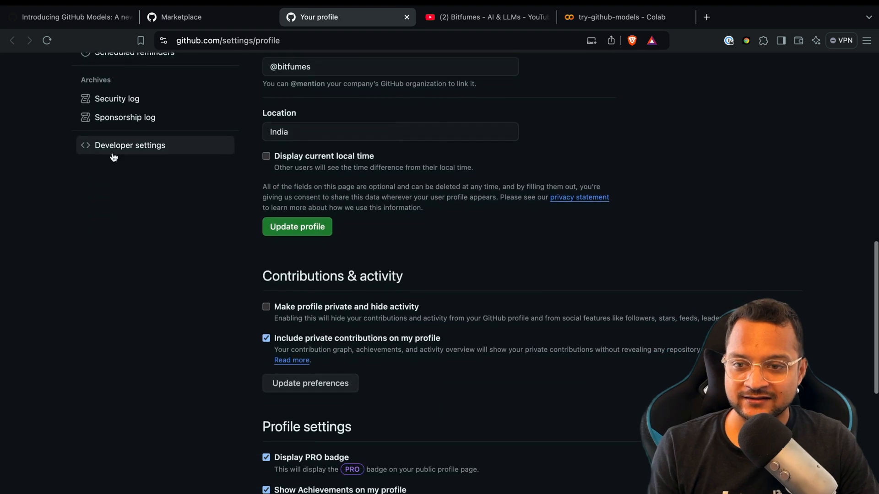
{"action": "left_click", "coordinate": [130, 145]}
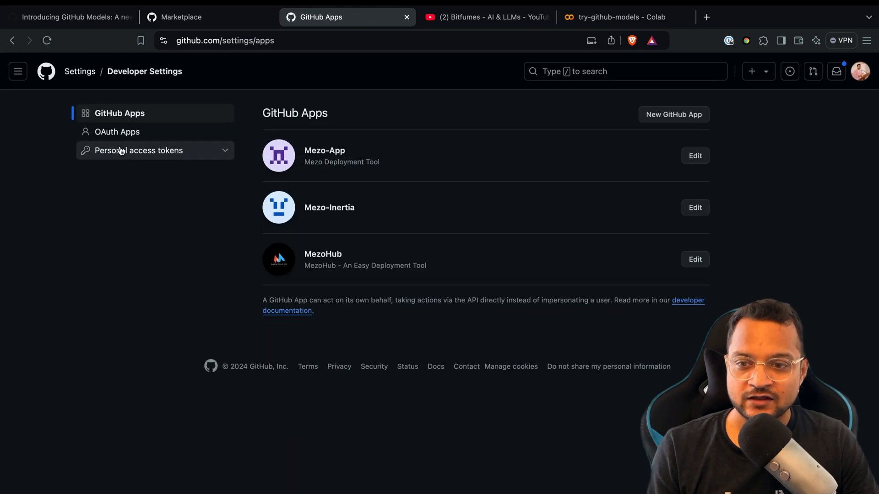
{"action": "left_click", "coordinate": [139, 150]}
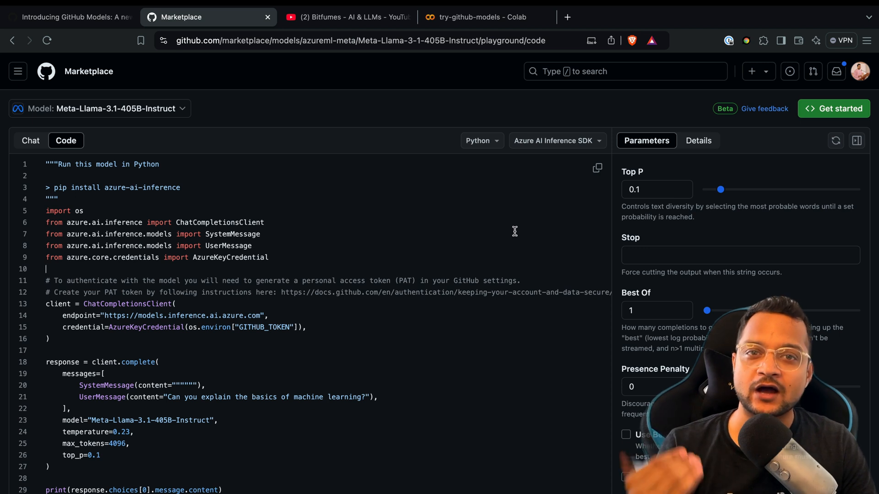
Step: Open the Get started guide and scroll past the token and install steps to the basic Python code sample
{"action": "left_click_drag", "start_coordinate": [46, 223], "coordinate": [268, 257]}
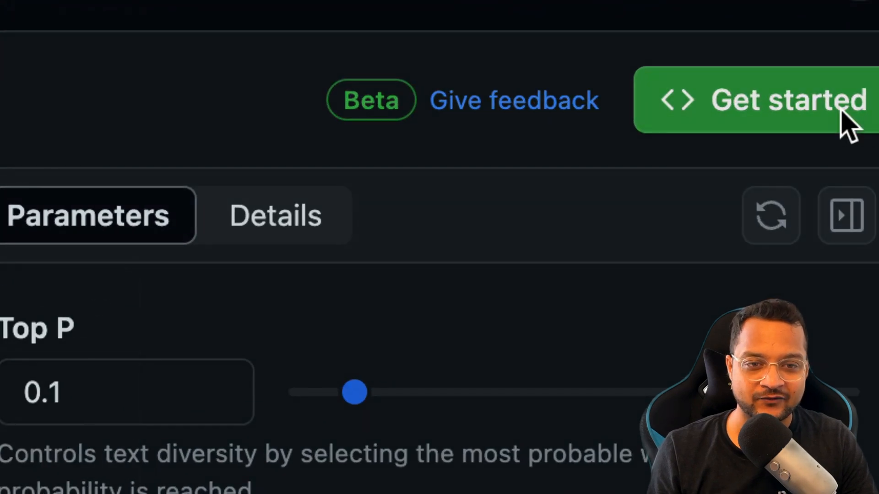
{"action": "left_click", "coordinate": [779, 100]}
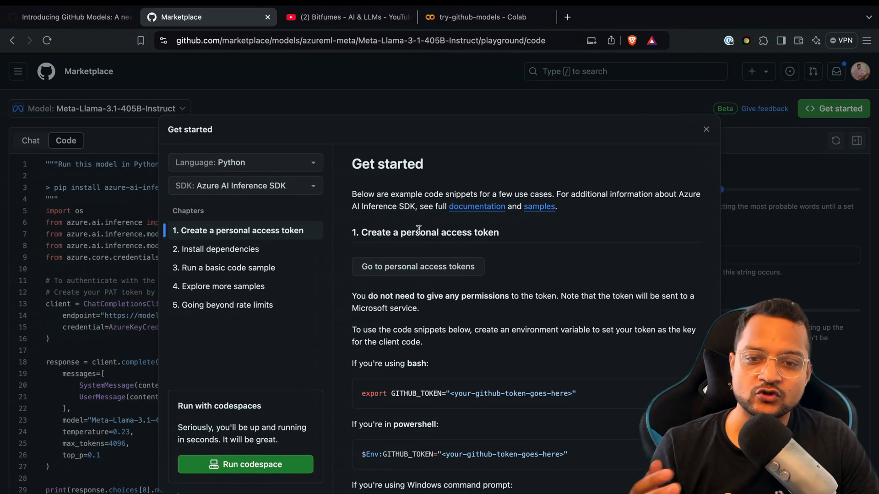
{"action": "scroll", "scroll_direction": "down", "scroll_amount": 3}
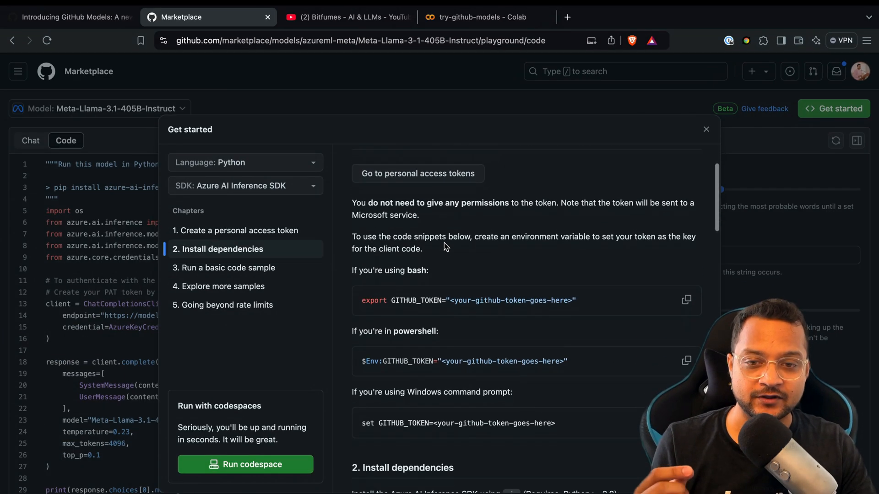
{"action": "scroll", "scroll_direction": "down", "scroll_amount": 3}
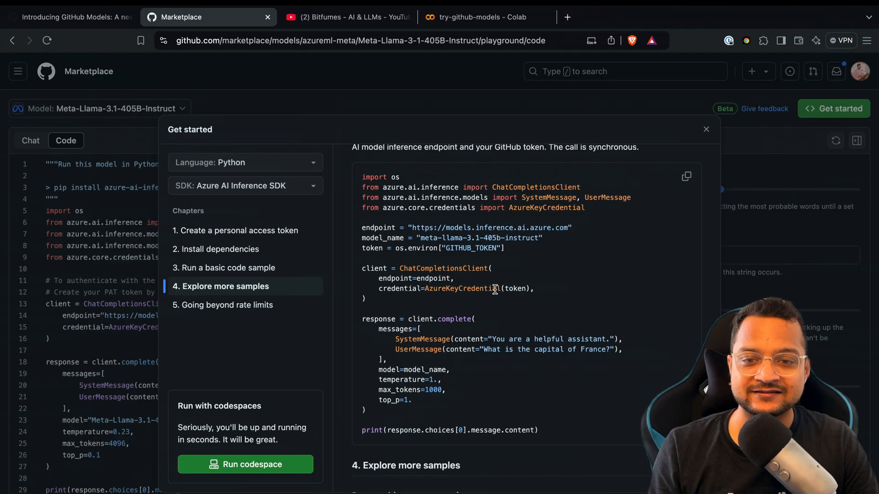
{"action": "mouse_move", "coordinate": [657, 205]}
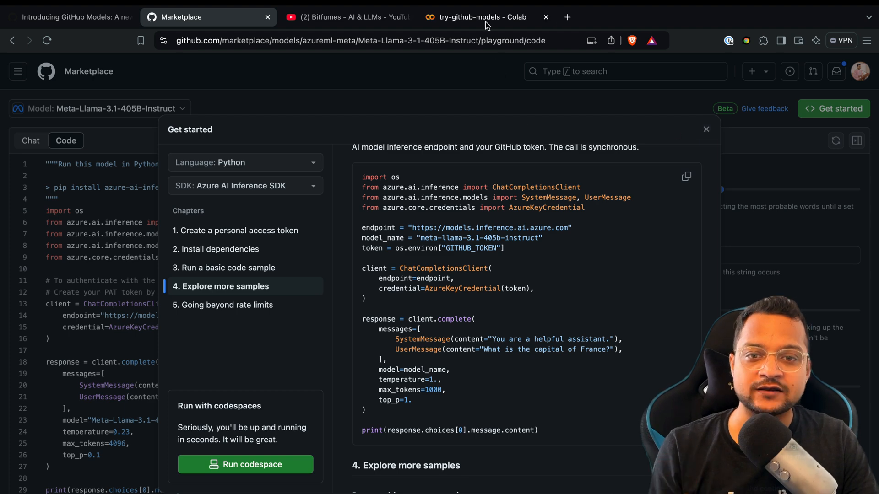
{"action": "left_click", "coordinate": [487, 17]}
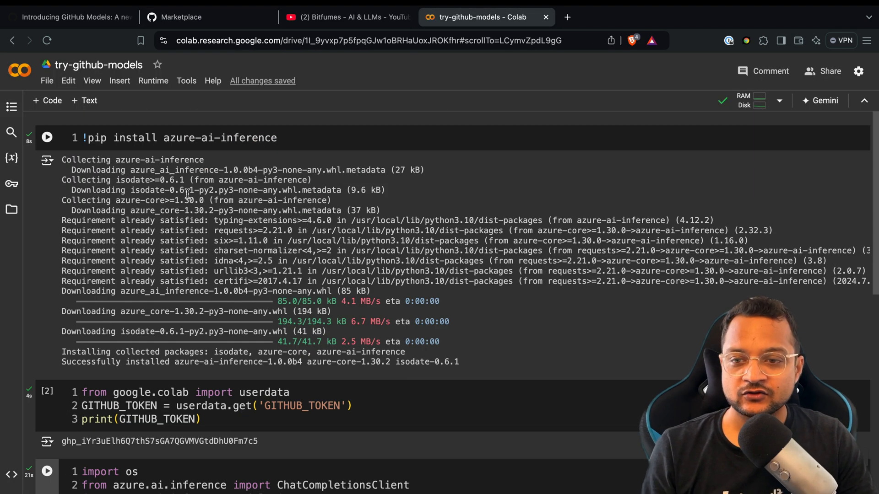
{"action": "scroll", "scroll_direction": "down", "scroll_amount": 3}
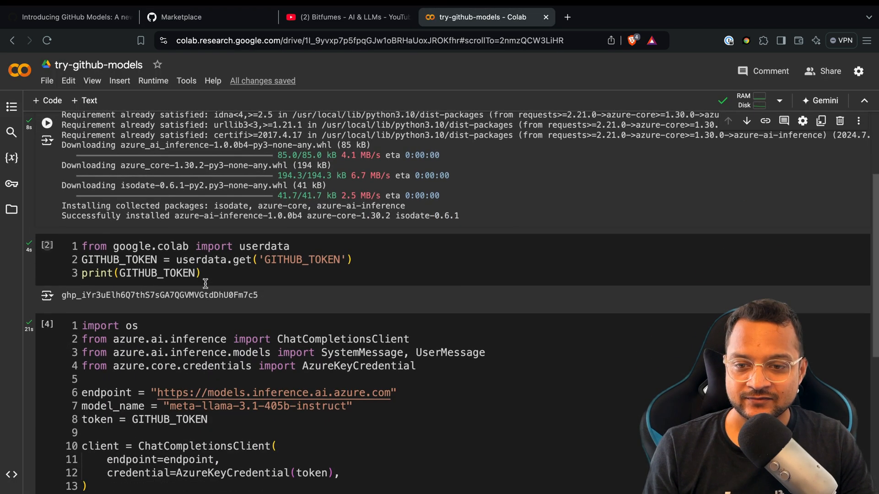
{"action": "scroll", "scroll_direction": "down", "scroll_amount": 3}
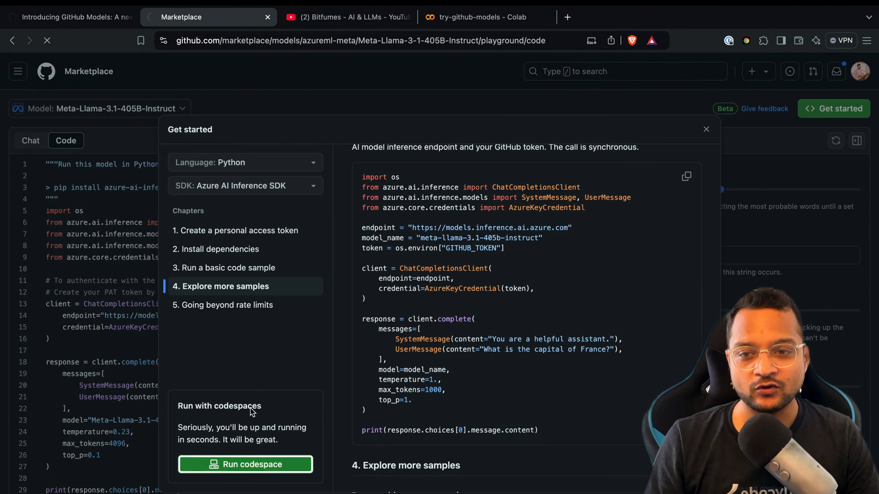
Step: Create a new codespace from the codespaces-models template and expand its samples folder in the Explorer
{"action": "left_click", "coordinate": [246, 465]}
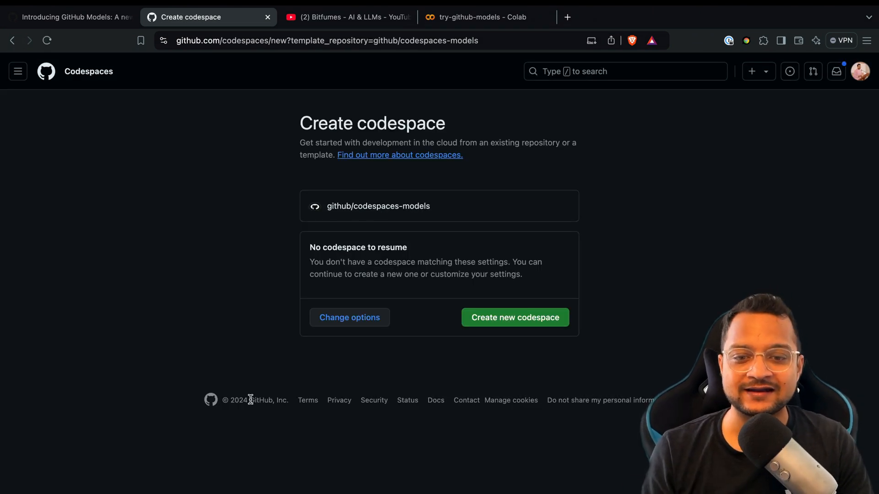
{"action": "left_click", "coordinate": [515, 318]}
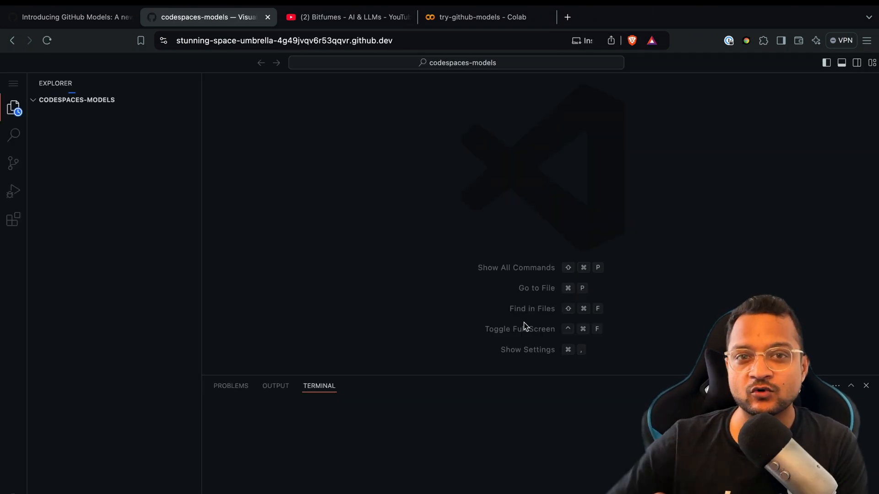
{"action": "mouse_move", "coordinate": [494, 310]}
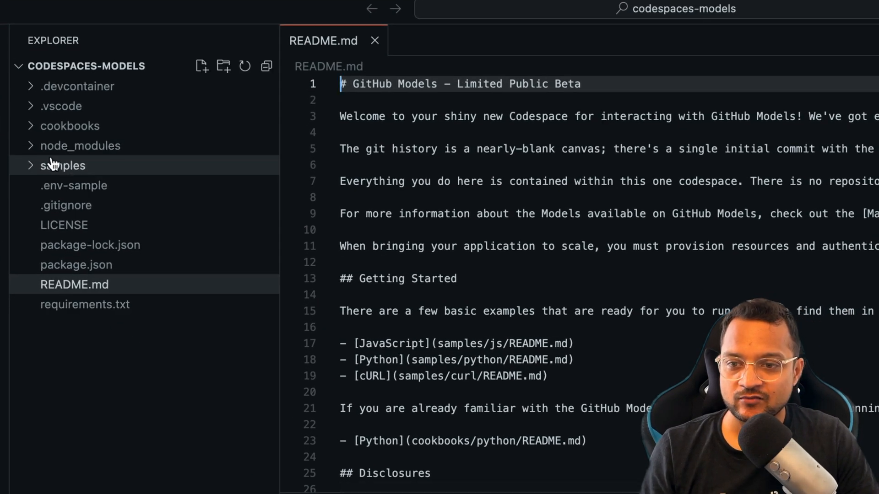
{"action": "left_click", "coordinate": [62, 165]}
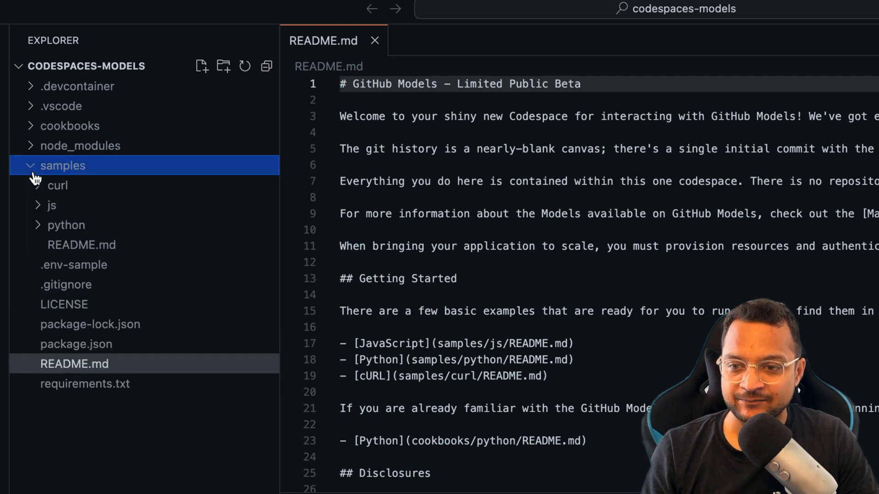
{"action": "left_click", "coordinate": [66, 225]}
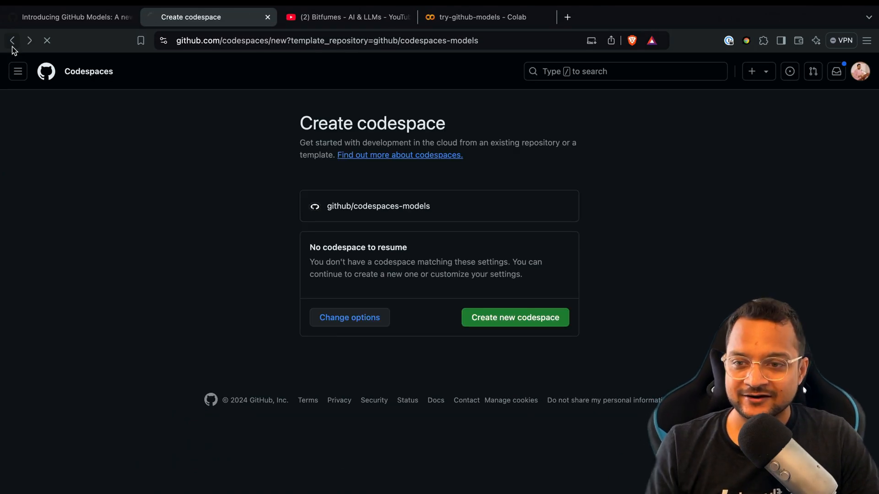
Step: Go back through the code and chat playgrounds and model page to the Marketplace Models listing
{"action": "left_click", "coordinate": [13, 40]}
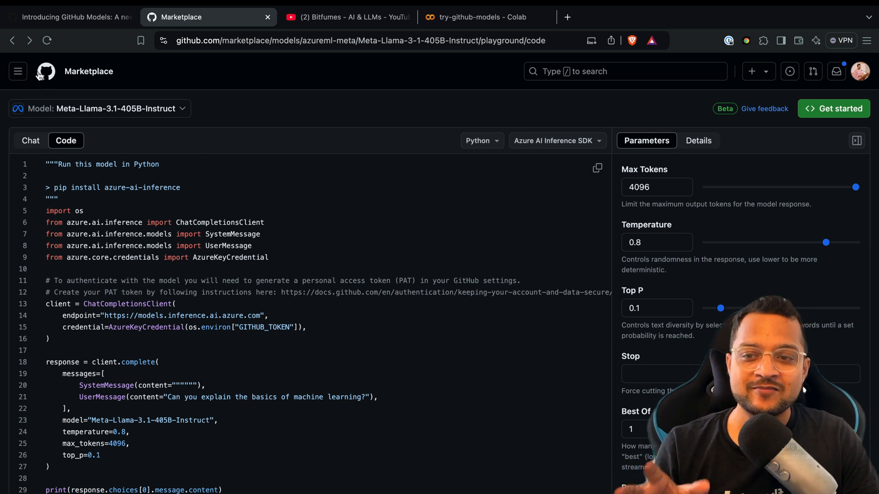
{"action": "left_click", "coordinate": [30, 141]}
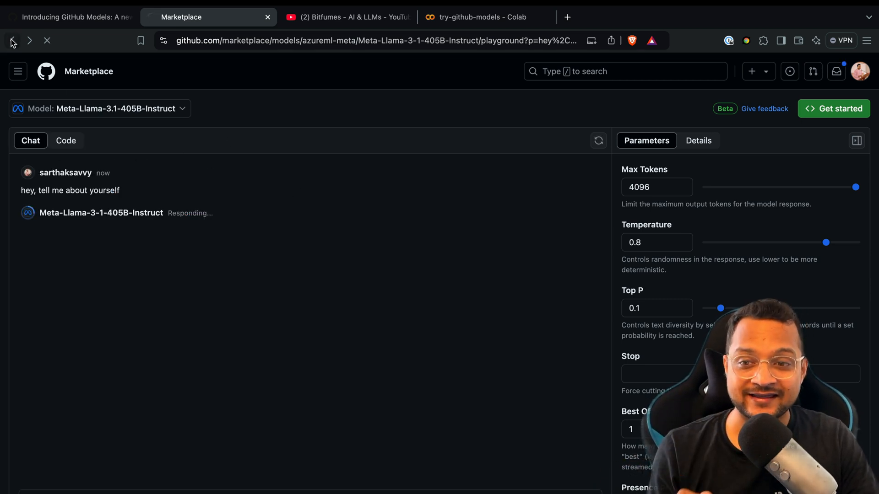
{"action": "left_click", "coordinate": [13, 41]}
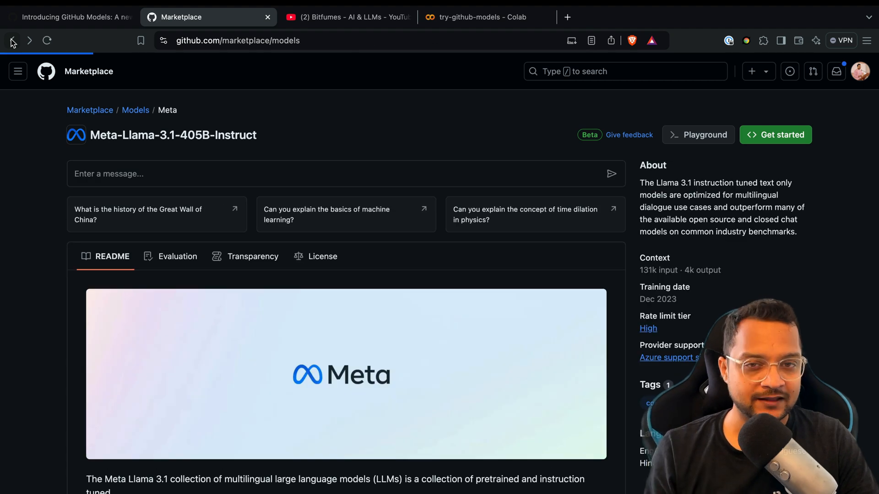
{"action": "left_click", "coordinate": [14, 40]}
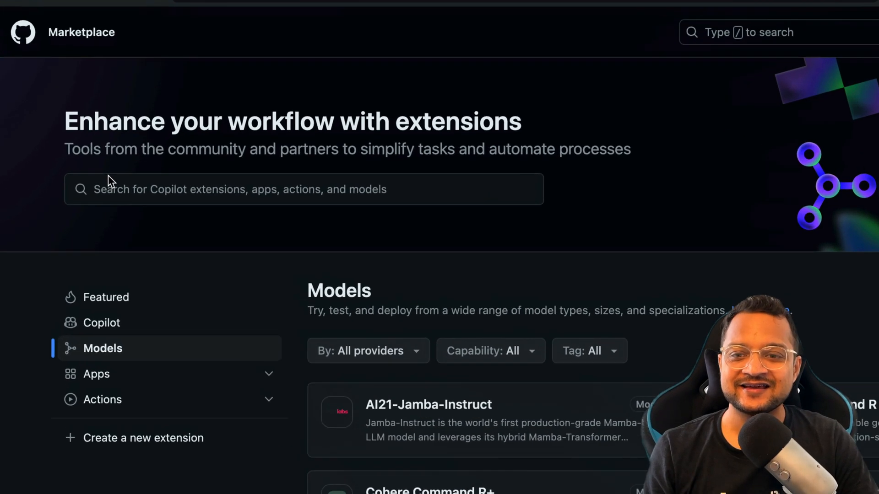
Step: Search the Marketplace for 'gemma' and see that zero results are found
{"action": "type", "text": "g"}
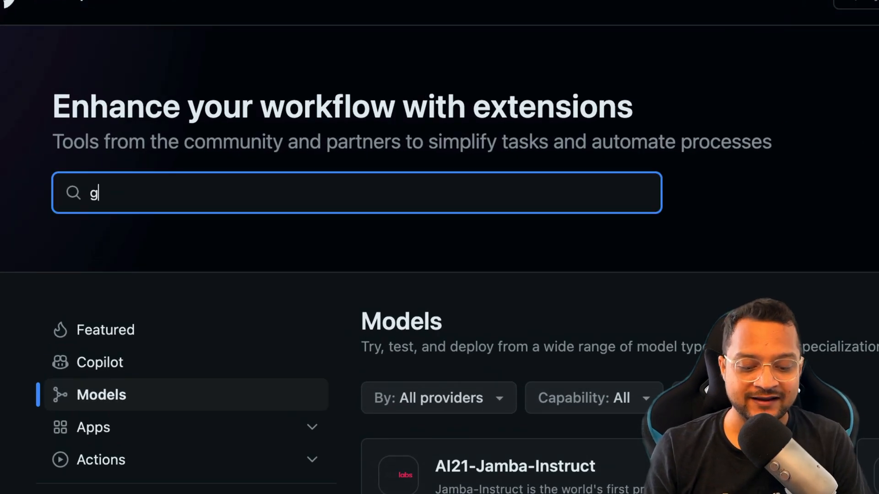
{"action": "type", "text": "emma"}
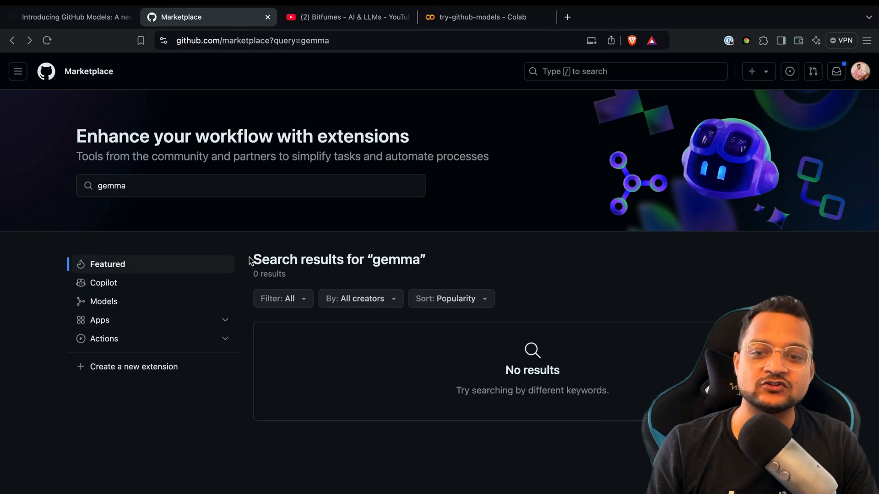
{"action": "mouse_move", "coordinate": [527, 442]}
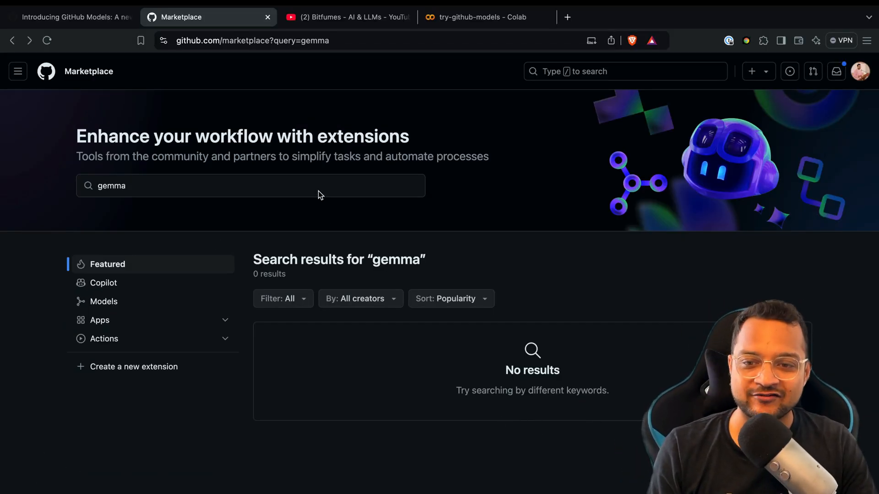
{"action": "mouse_move", "coordinate": [231, 236]}
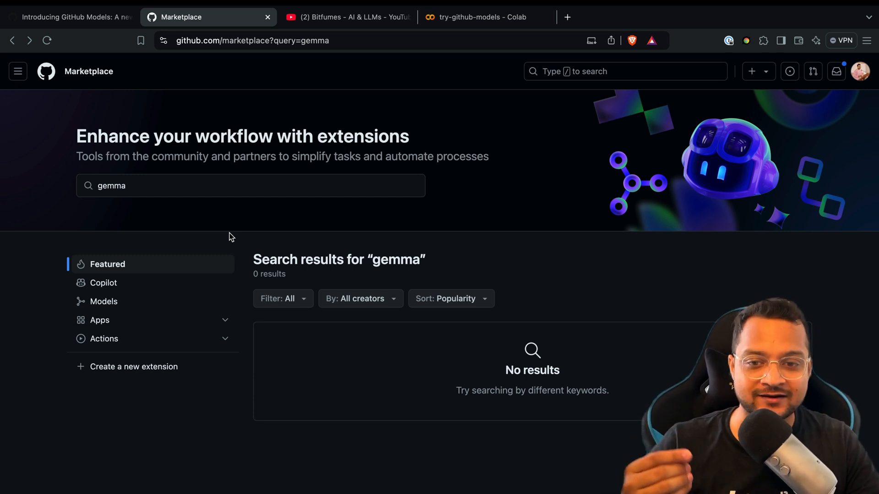
{"action": "mouse_move", "coordinate": [253, 235]}
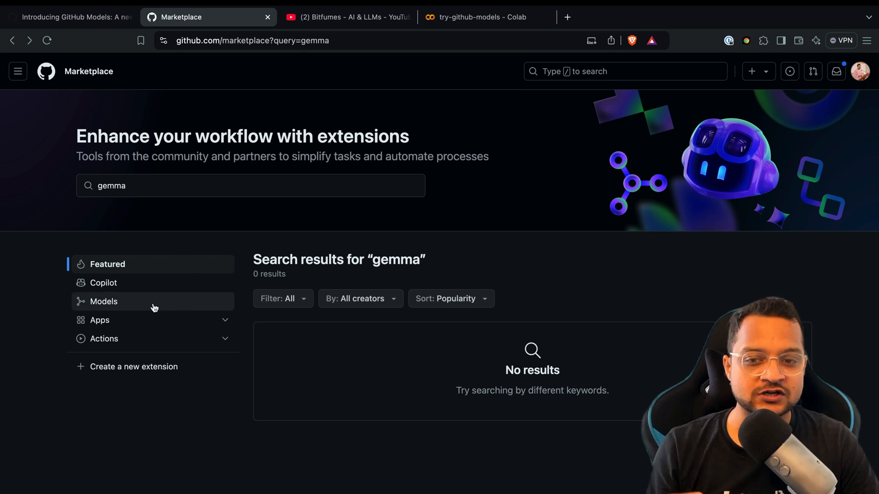
{"action": "mouse_move", "coordinate": [242, 227]}
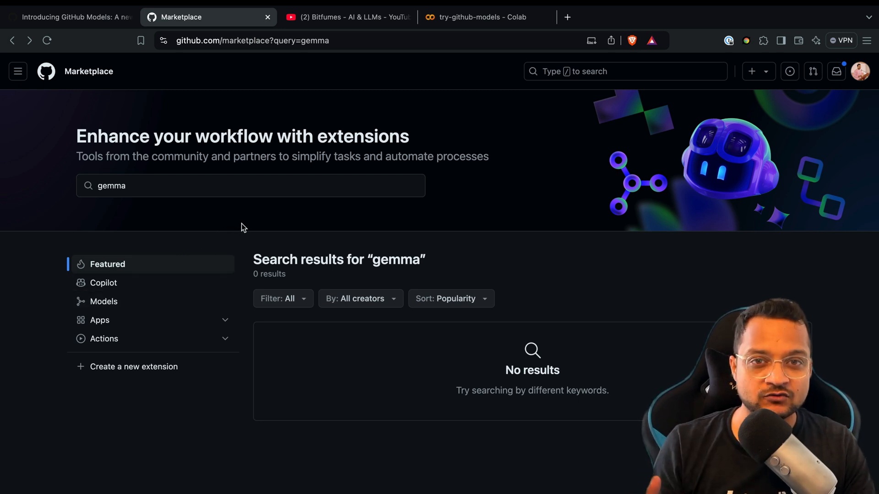